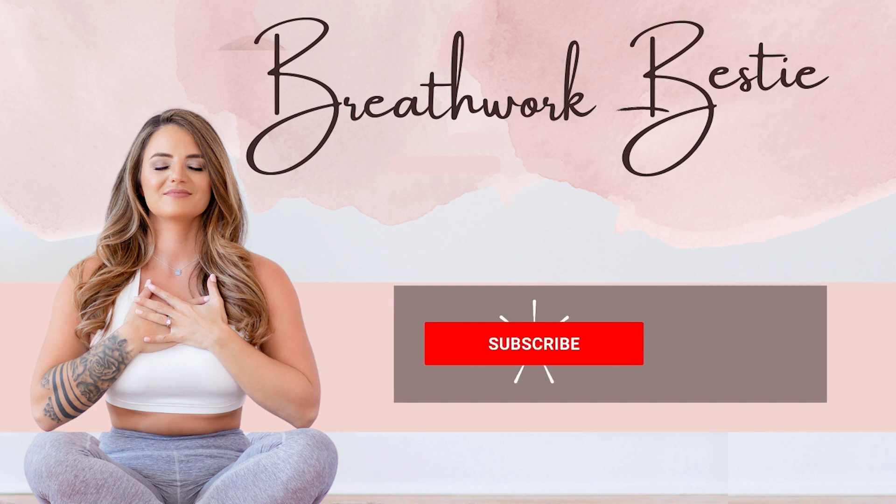
# Subscribe to the Breathwork Bestie channel and enable the notification bell.
pyautogui.click(533, 344)
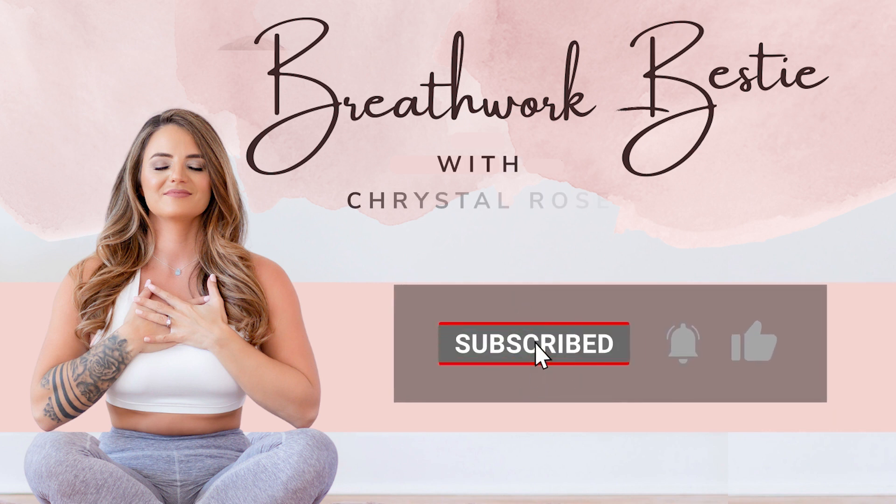
pyautogui.click(679, 346)
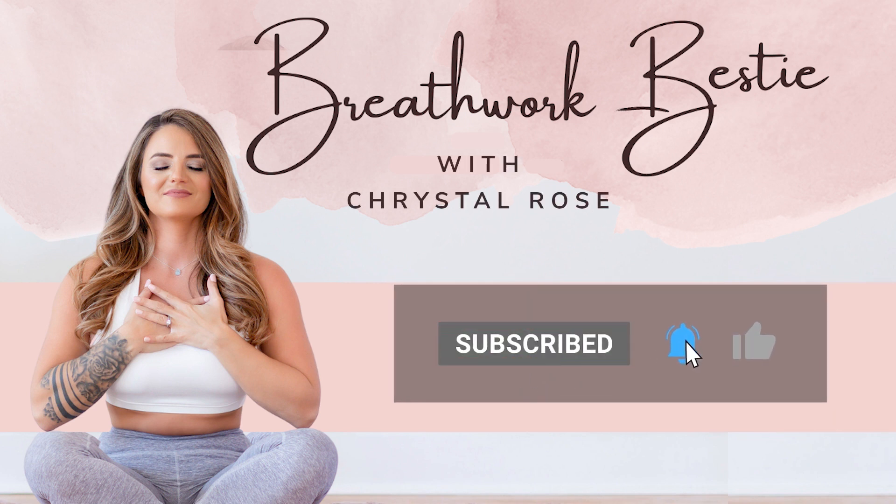